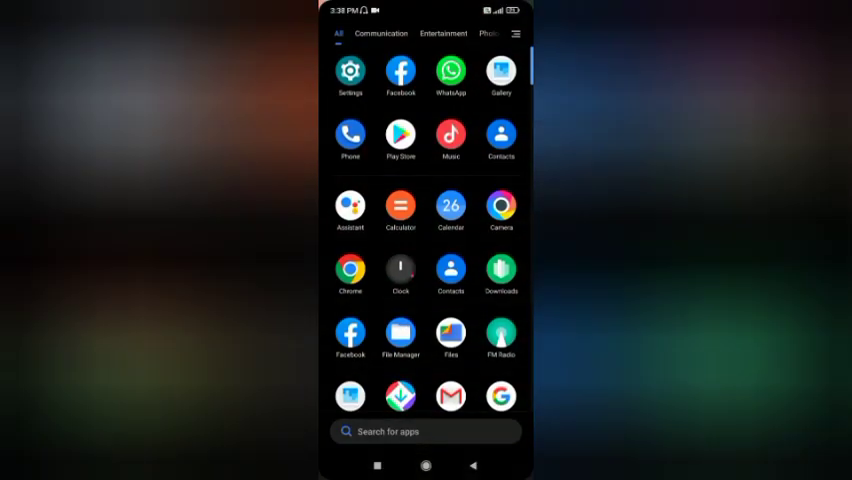
- Launch Settings from the app drawer and scroll its list down toward Sound & vibration
scroll(down, 3)
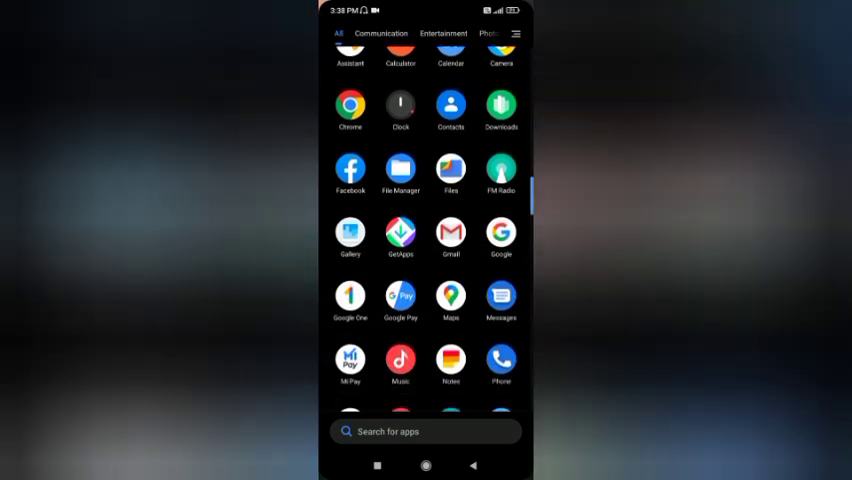
scroll(down, 3)
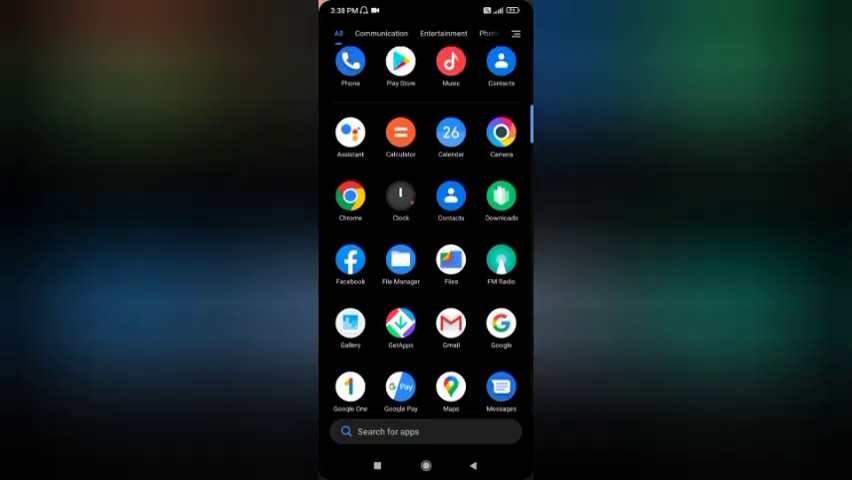
scroll(down, 3)
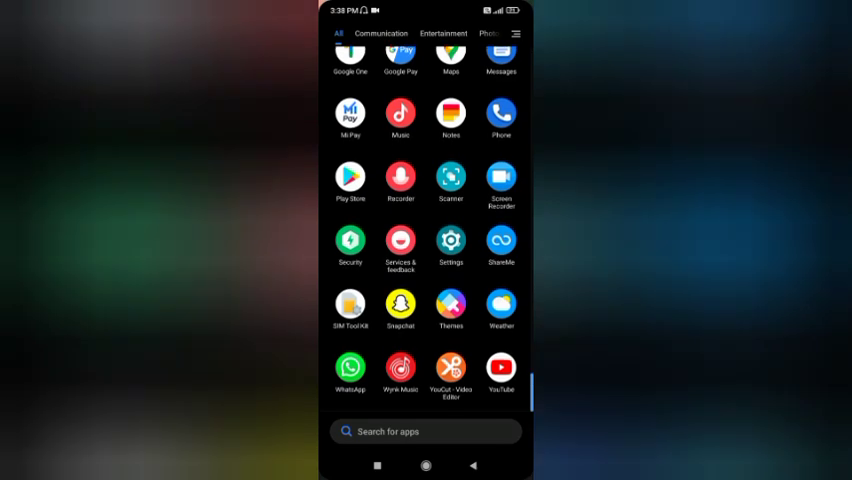
click(450, 240)
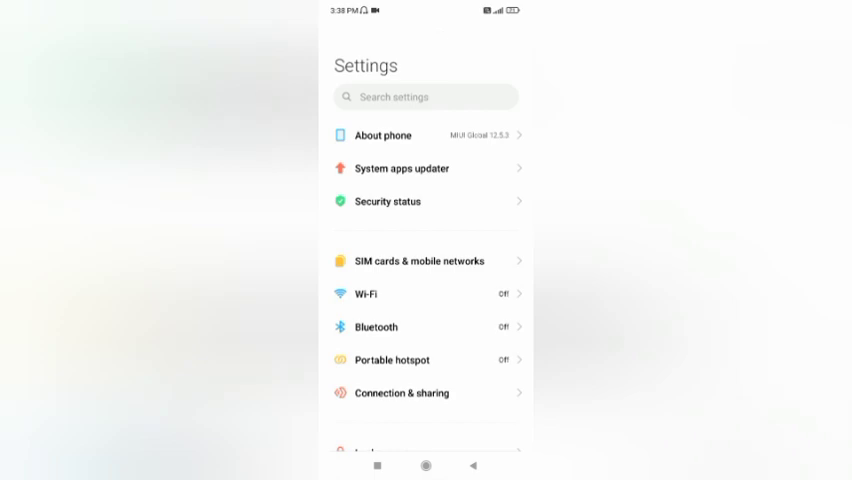
scroll(down, 3)
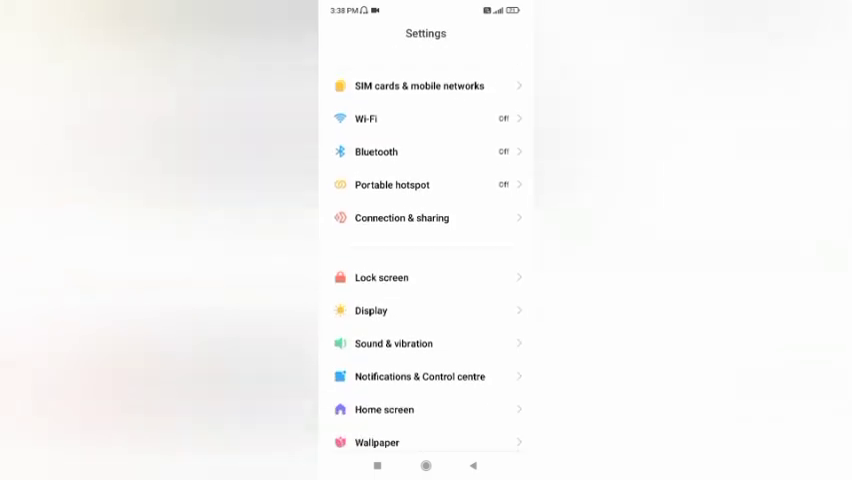
scroll(down, 3)
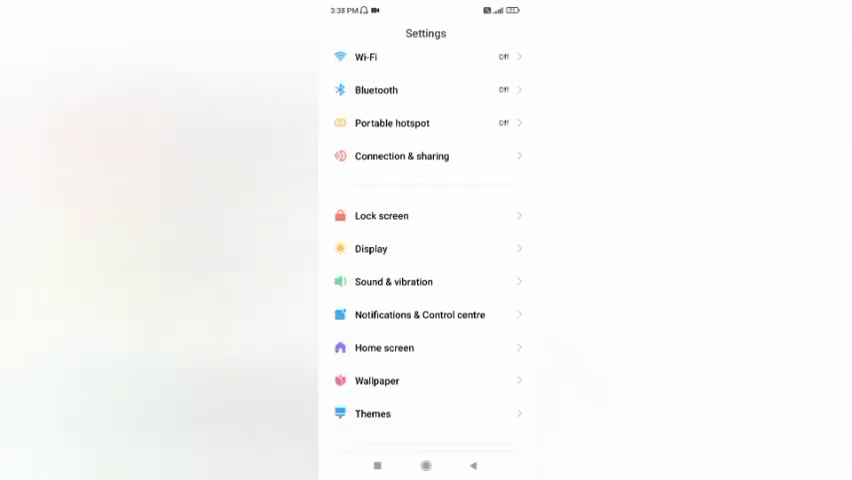
- In Sound & vibration, switch the Do not disturb toggle on and return to the app drawer
click(392, 280)
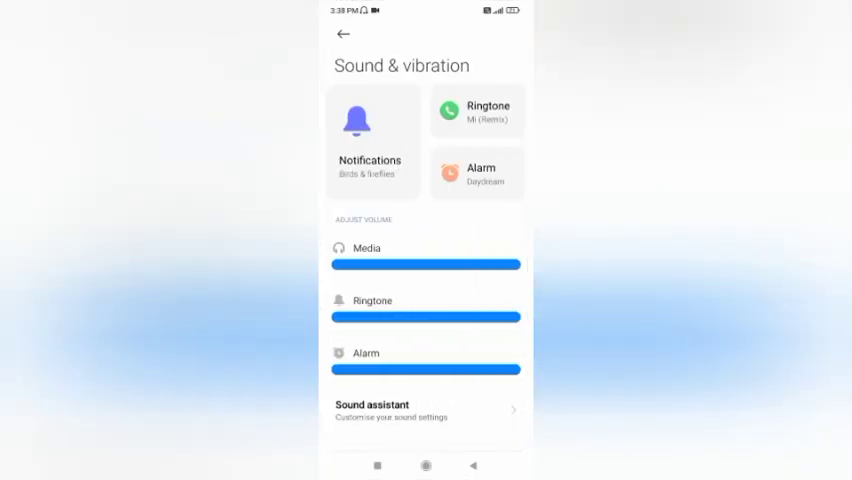
scroll(down, 3)
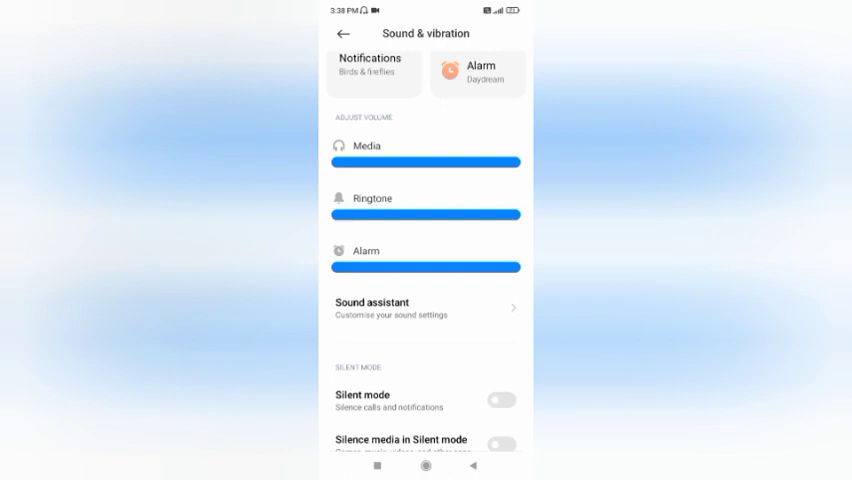
scroll(down, 3)
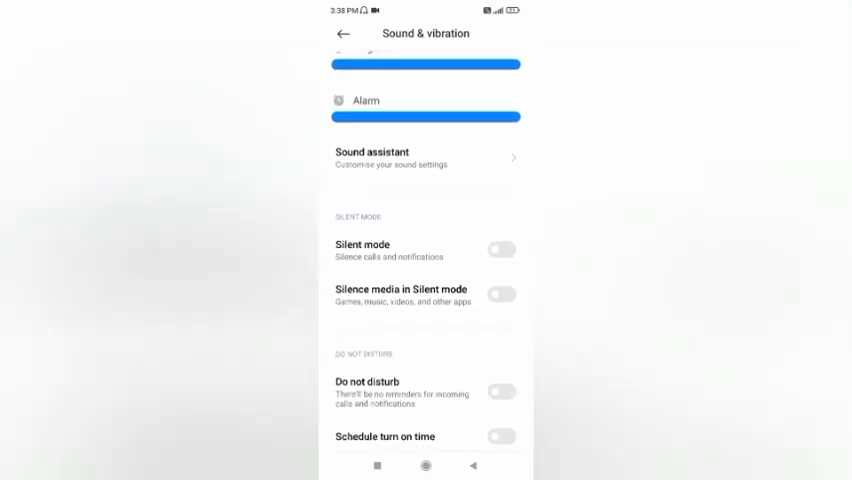
click(508, 388)
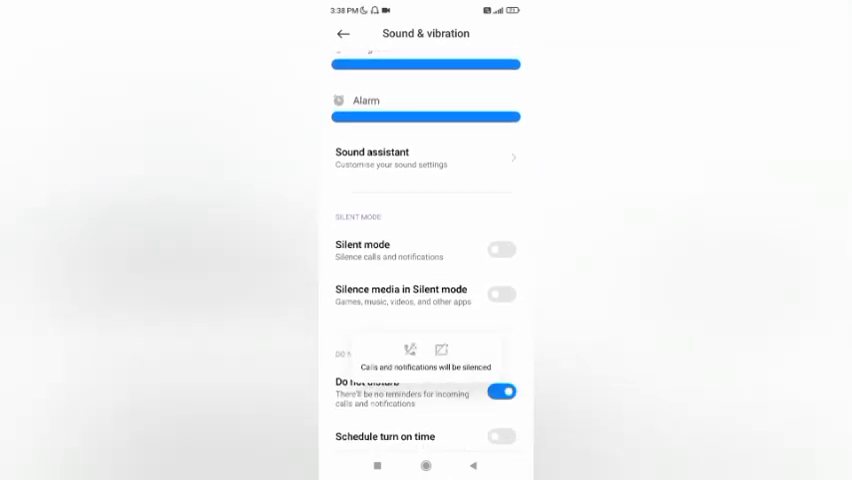
click(504, 384)
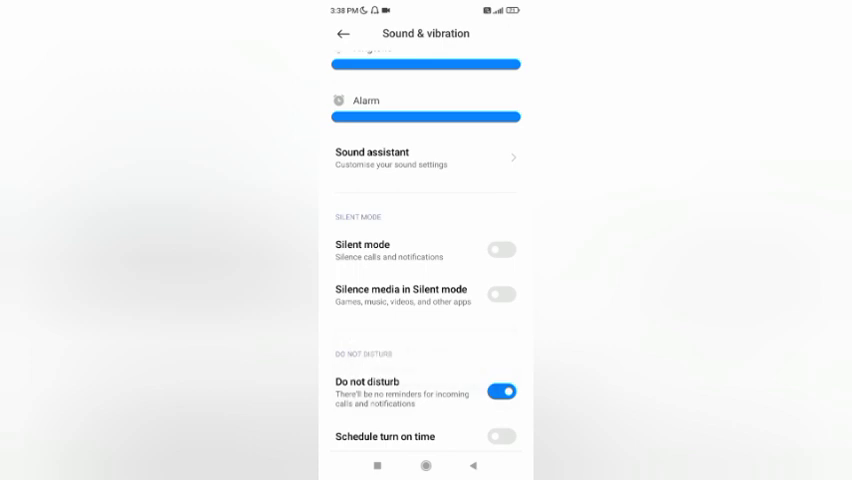
click(348, 36)
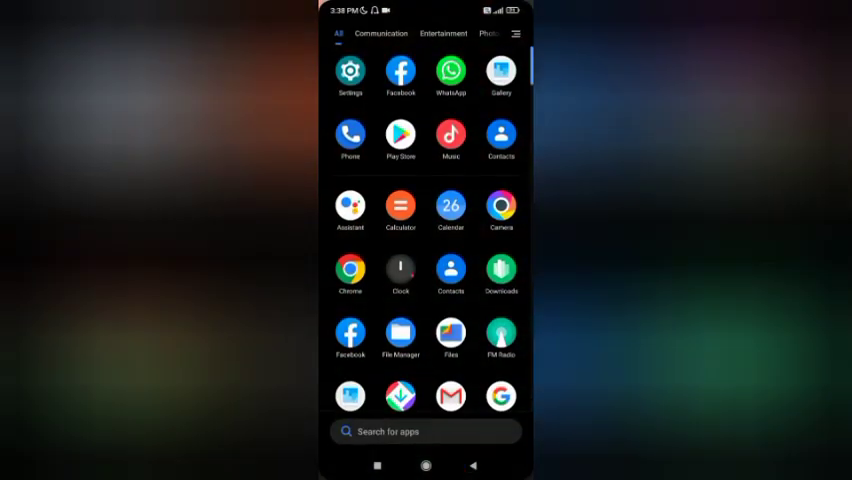
- Relaunch Settings and search it for 'soun'
scroll(down, 3)
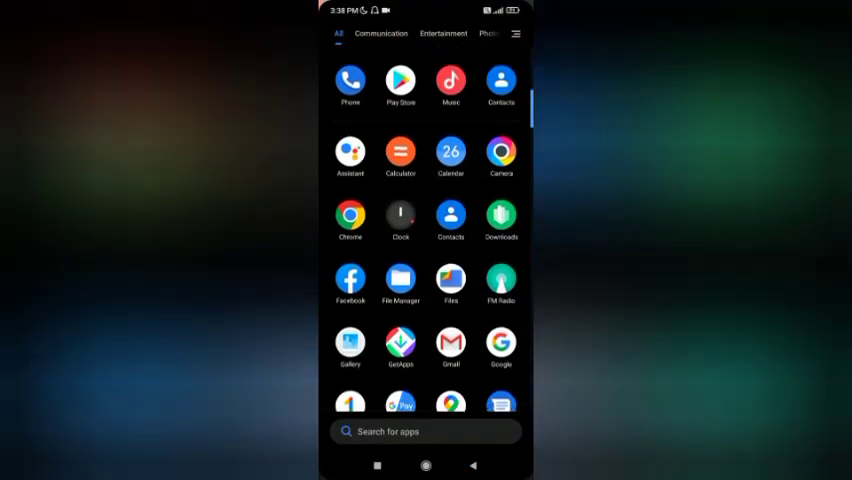
scroll(down, 3)
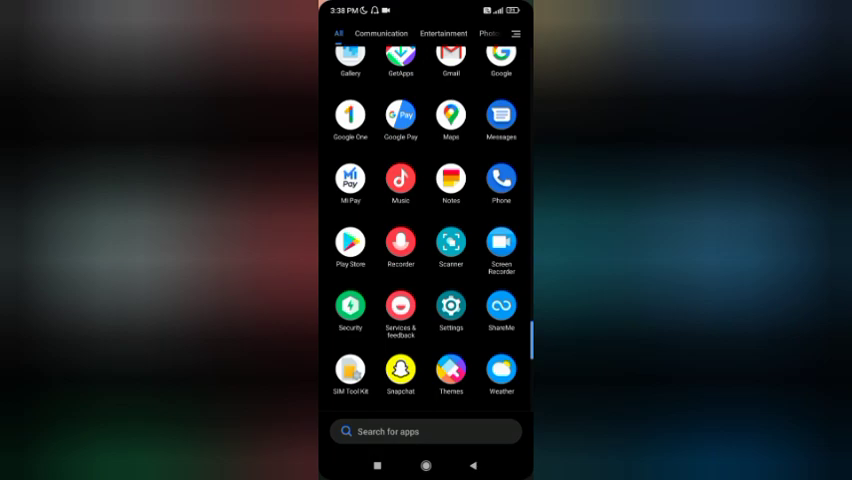
click(450, 304)
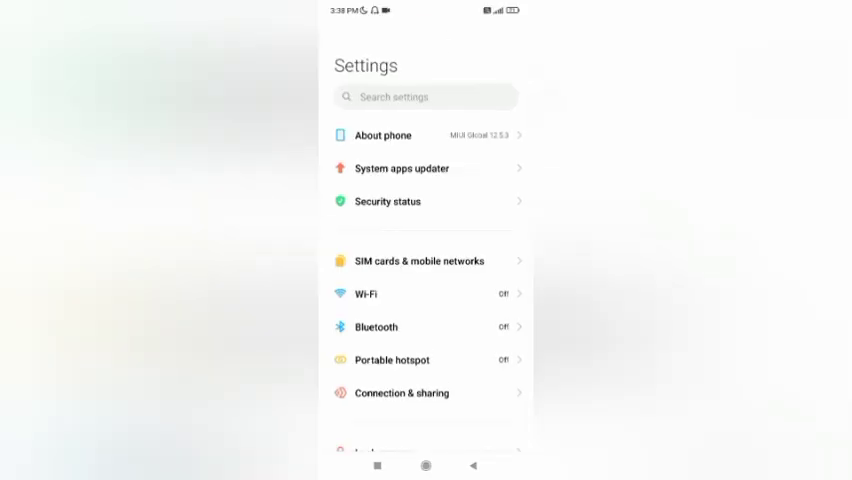
click(424, 96)
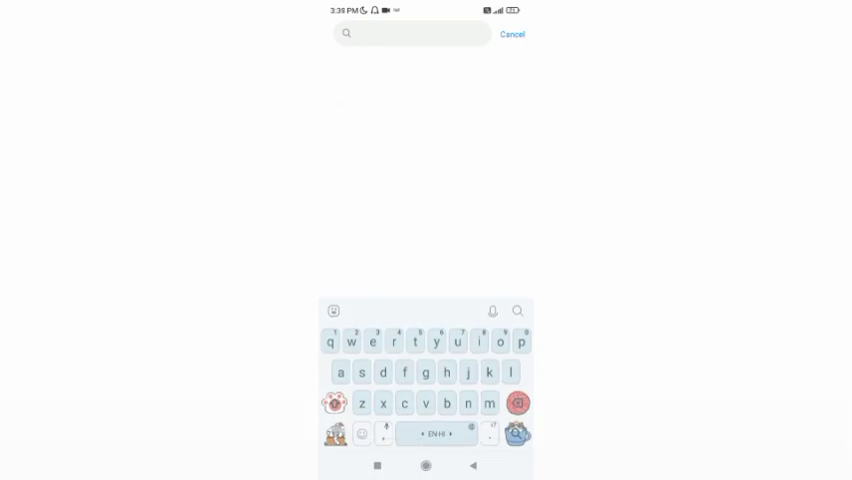
text(sound)
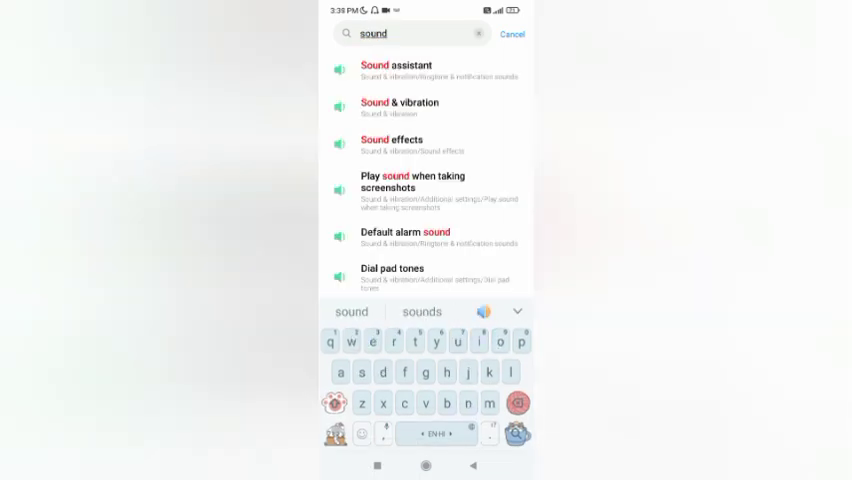
- Choose the Sound & vibration result and scroll to Do not disturb, still switched on
click(412, 104)
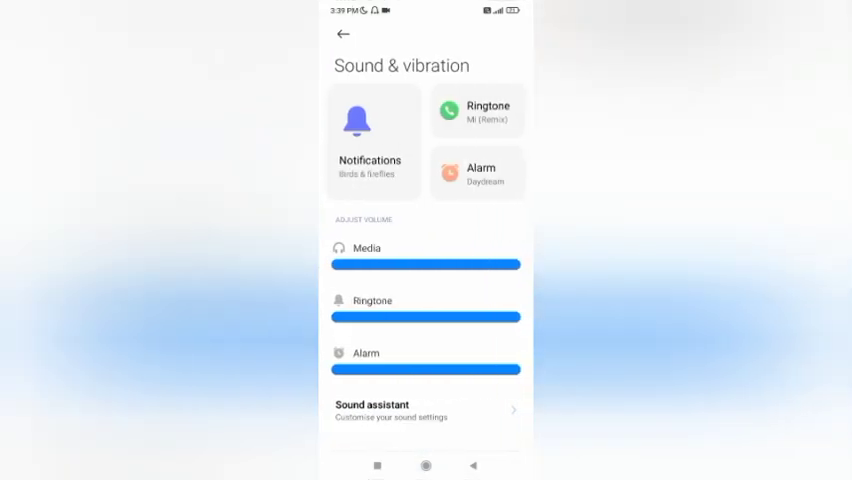
scroll(down, 3)
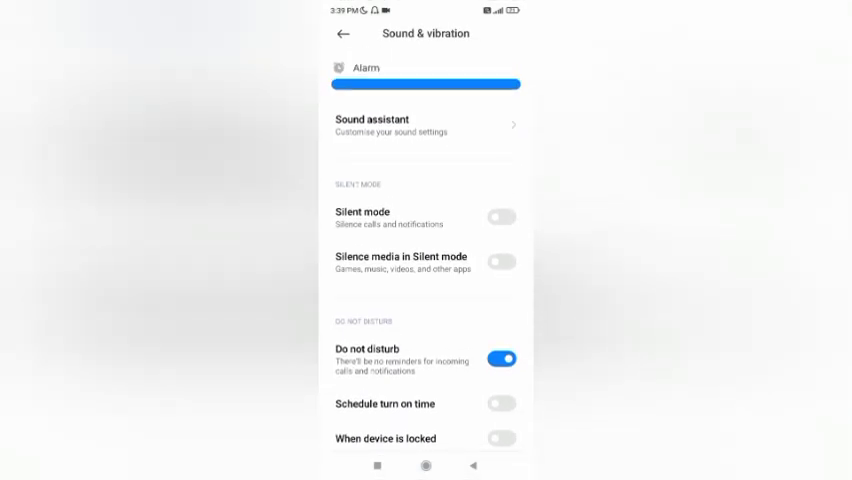
scroll(down, 3)
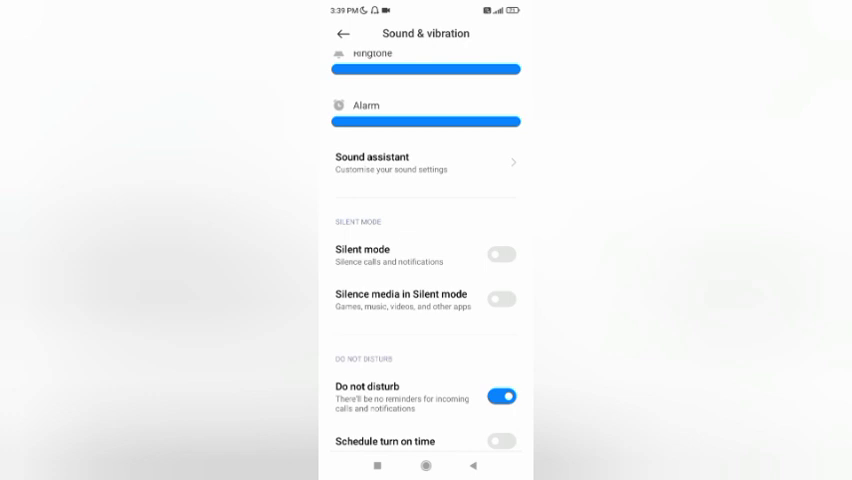